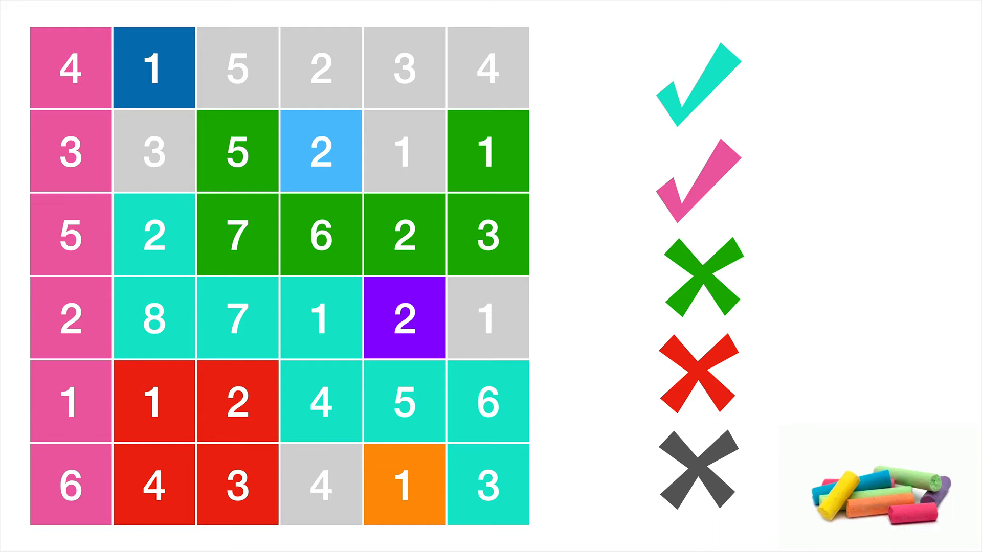
# Reveal the dark blue top-row region, the light blue pair and the light blue tick
pyautogui.click(405, 151)
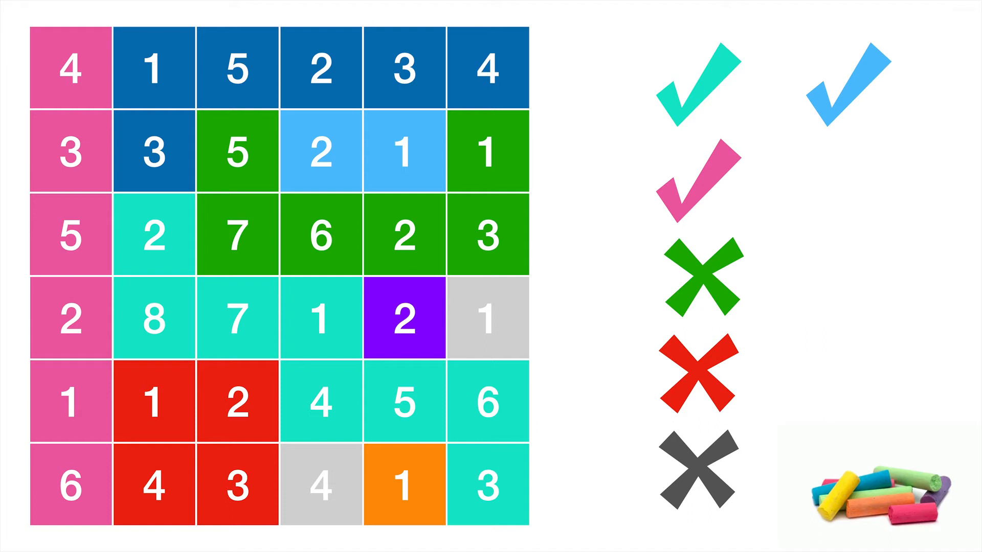
# Reveal the dark blue and purple crosses, the wider purple region and the dark grey bottom-row 4
pyautogui.click(484, 319)
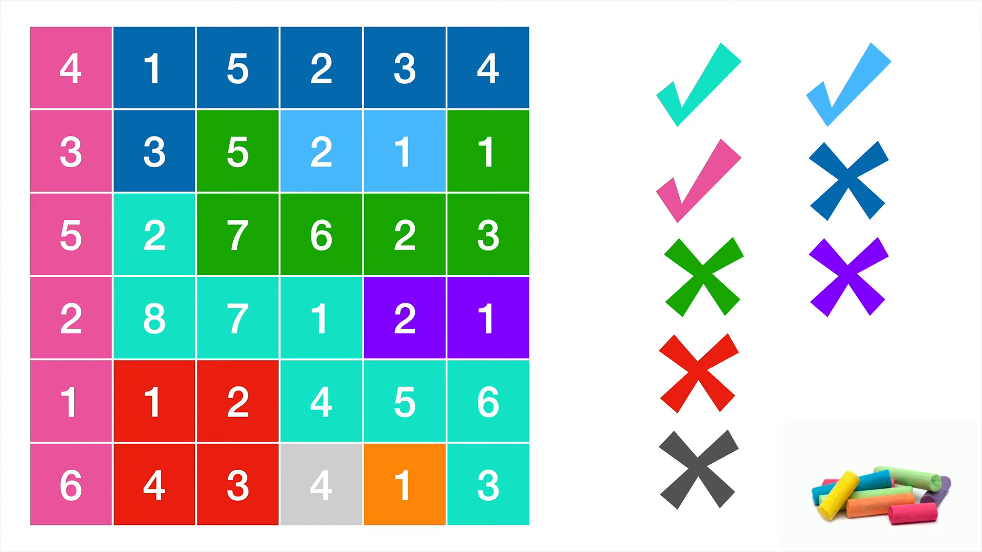
pyautogui.click(322, 487)
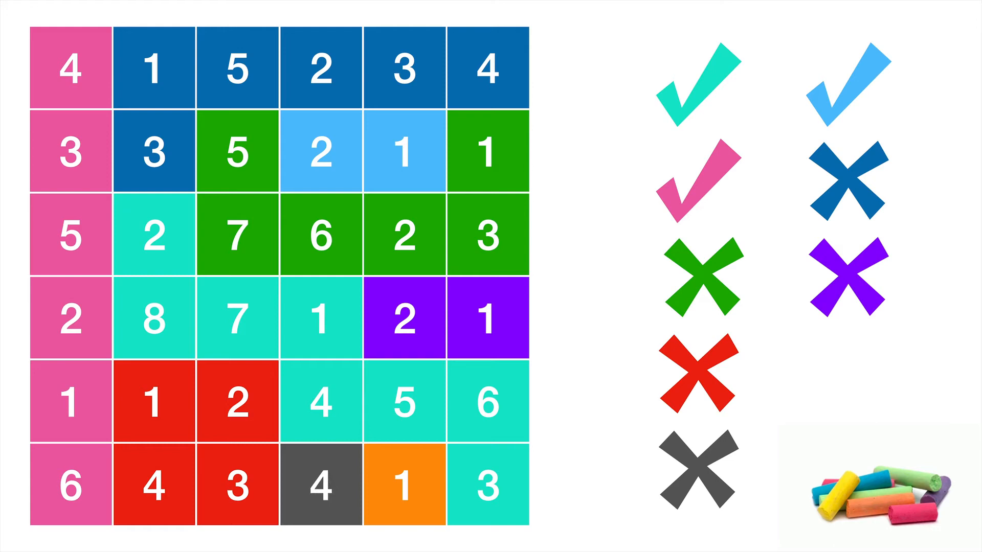